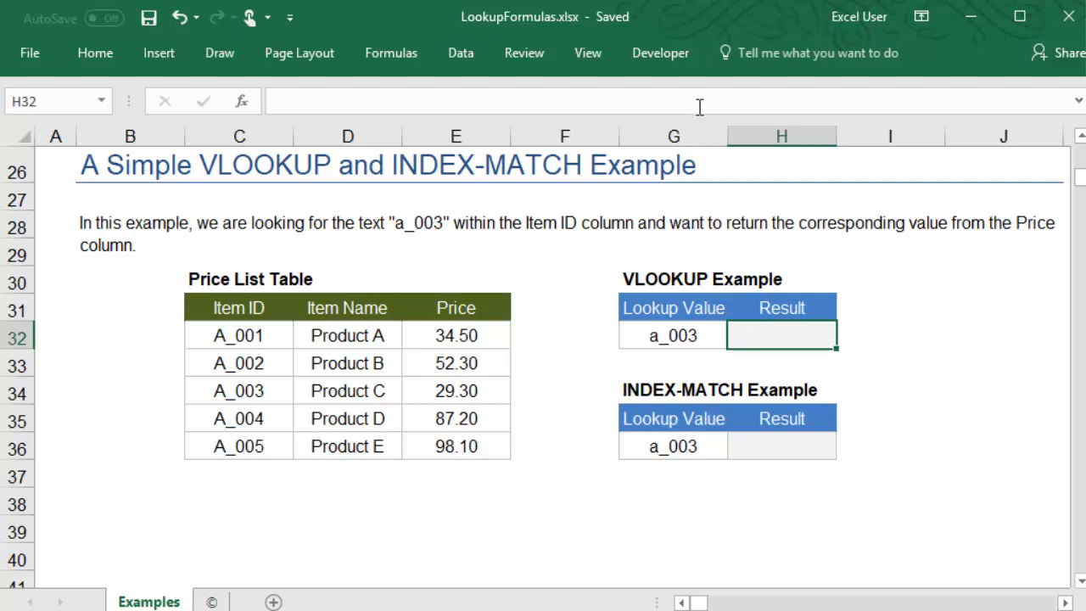
- Begin a VLOOKUP in H32 using a_003 in G32 against the Price List Table C32:E36
text(=)
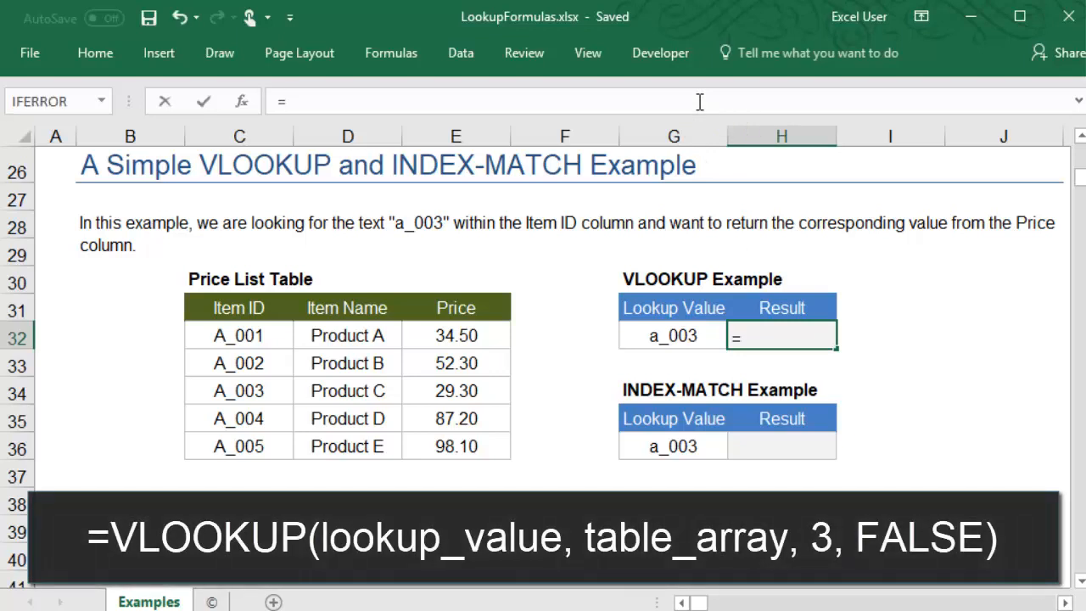
text(VLOOKUP()
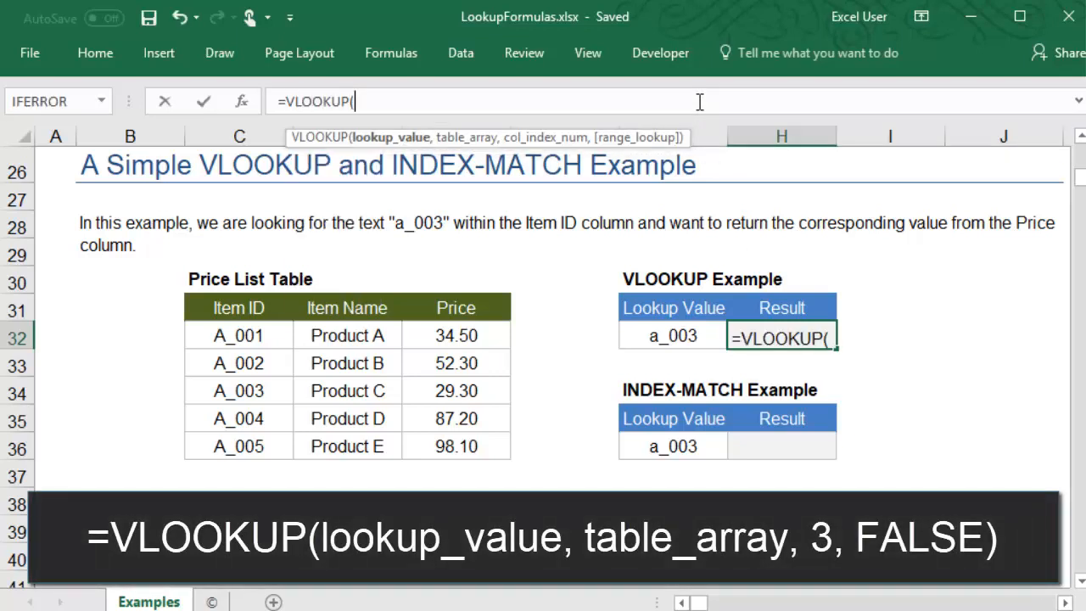
mouse_move(672, 335)
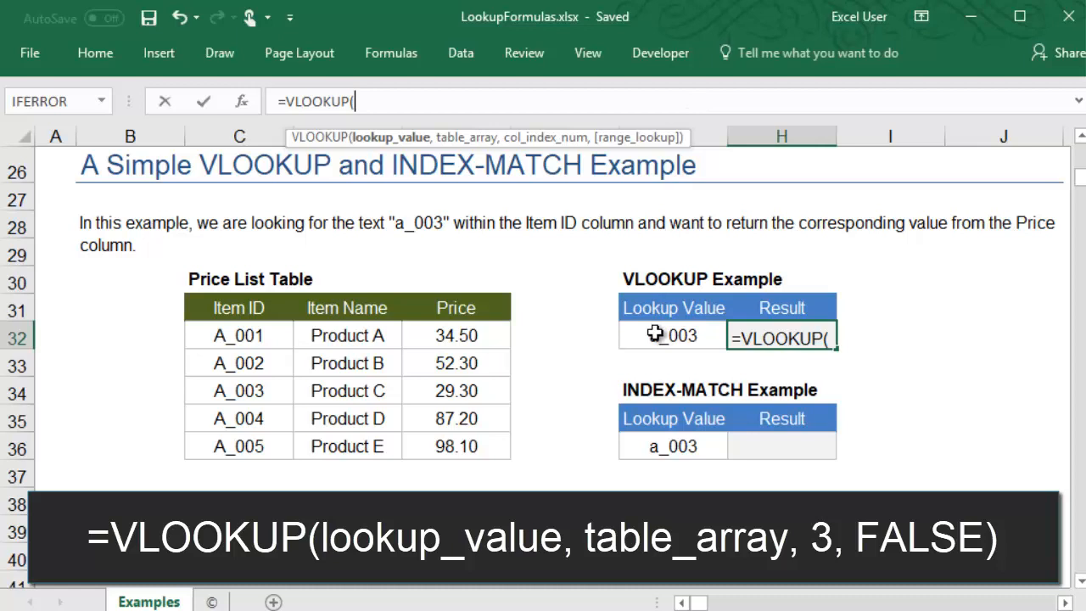
click(672, 336)
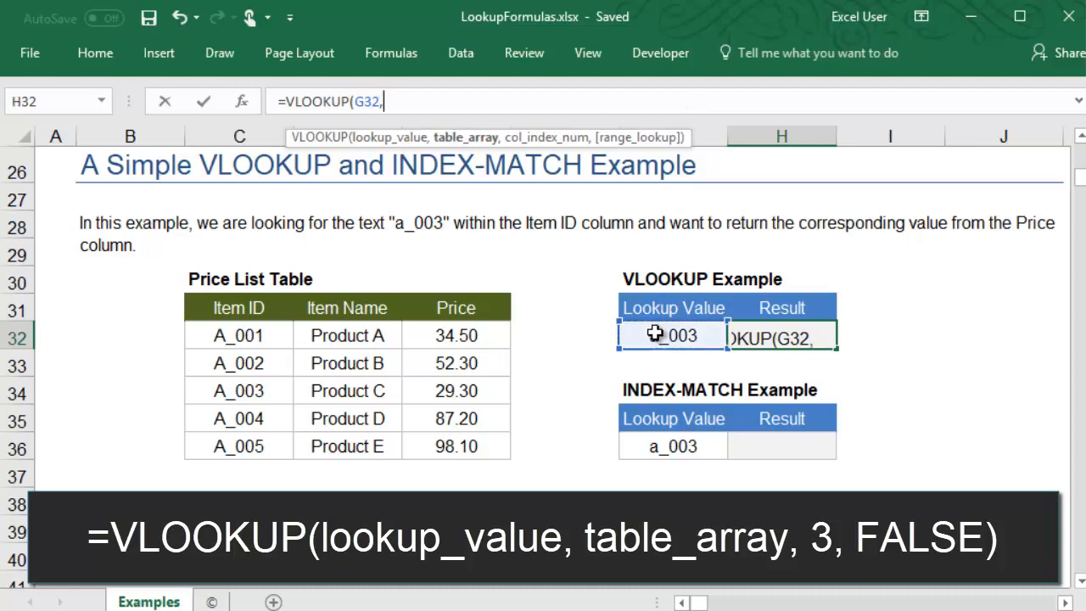
click(238, 336)
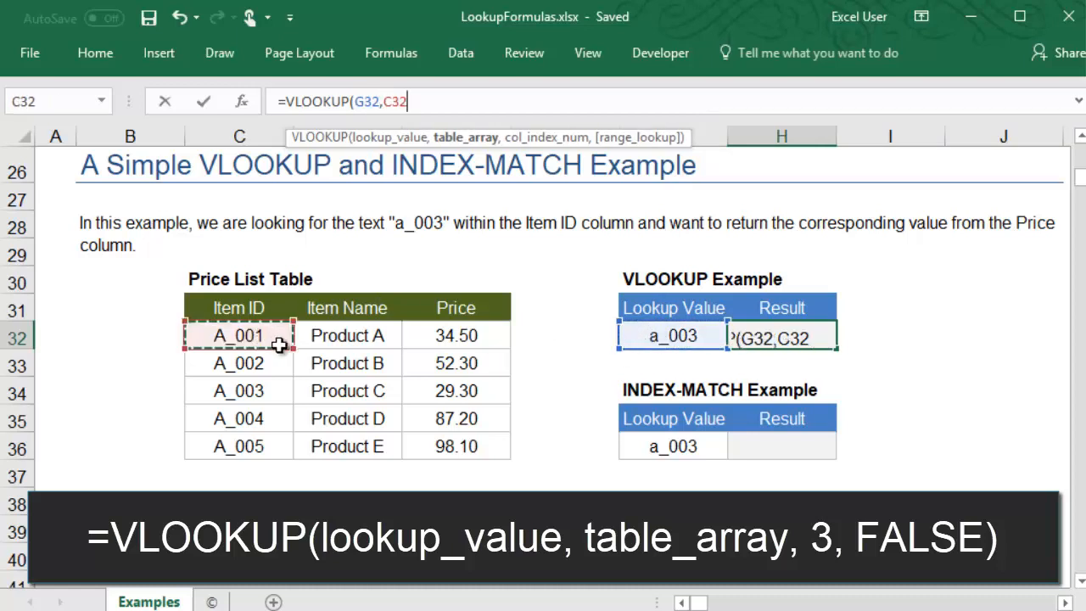
drag(237, 336, 455, 444)
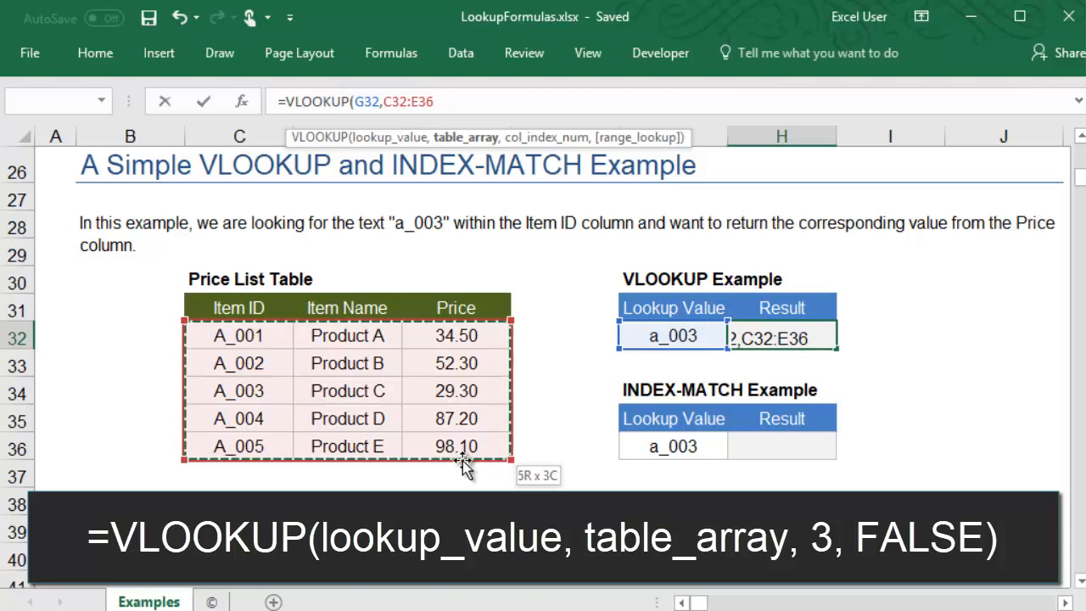
- Complete the VLOOKUP with column 3 and FALSE, returning 29.30 for a_003
text(,3)
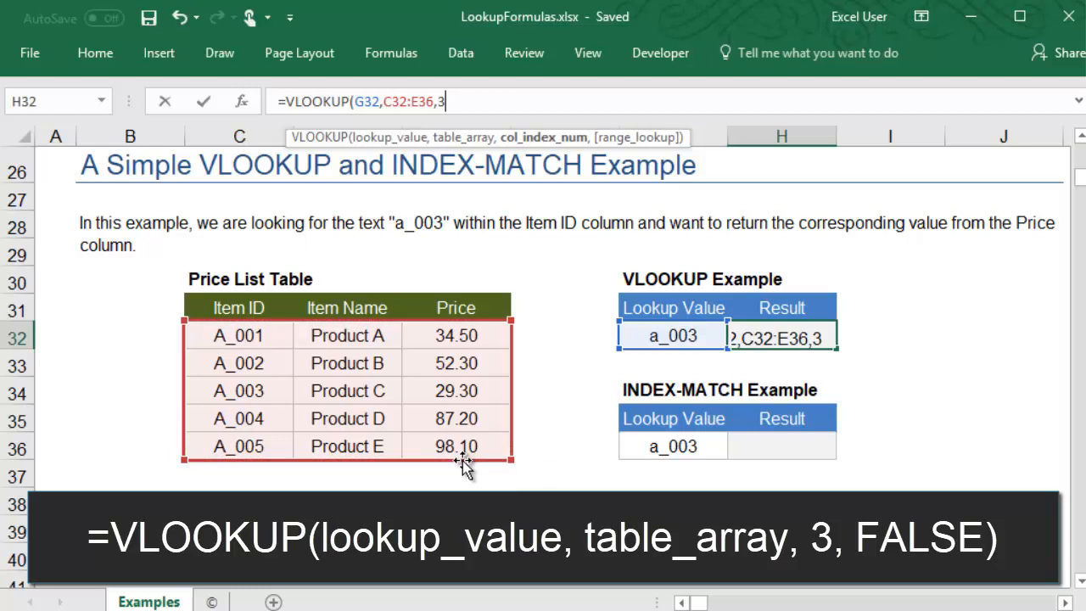
text(,)
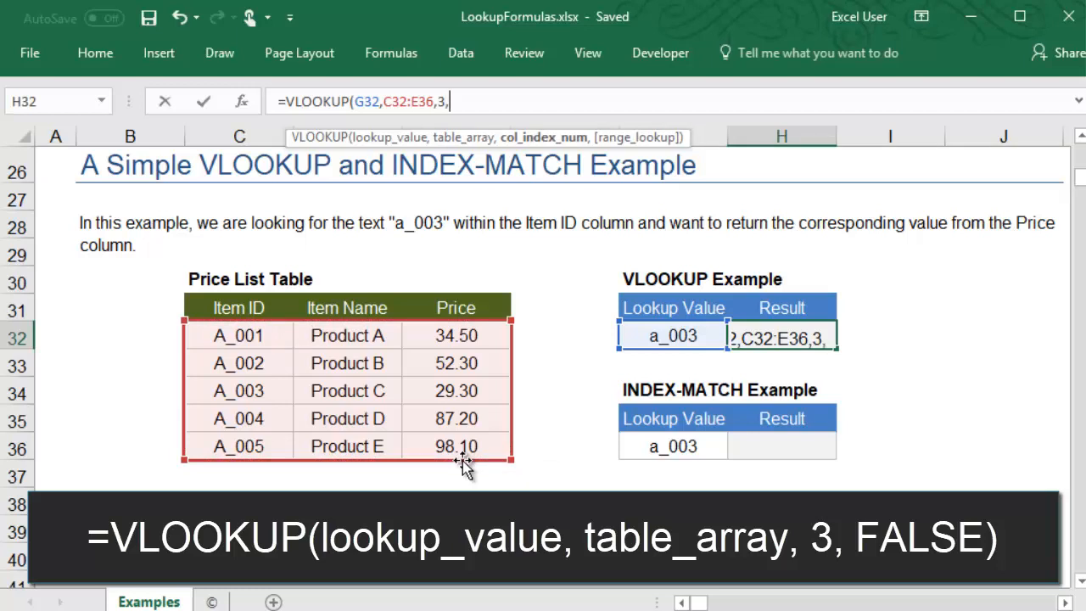
text(,)
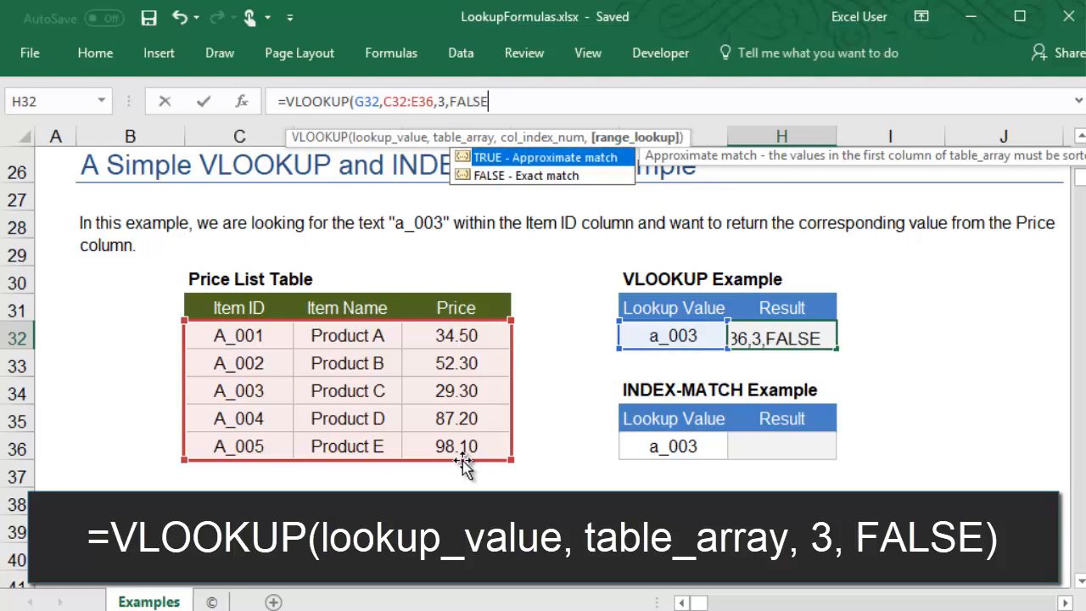
text())
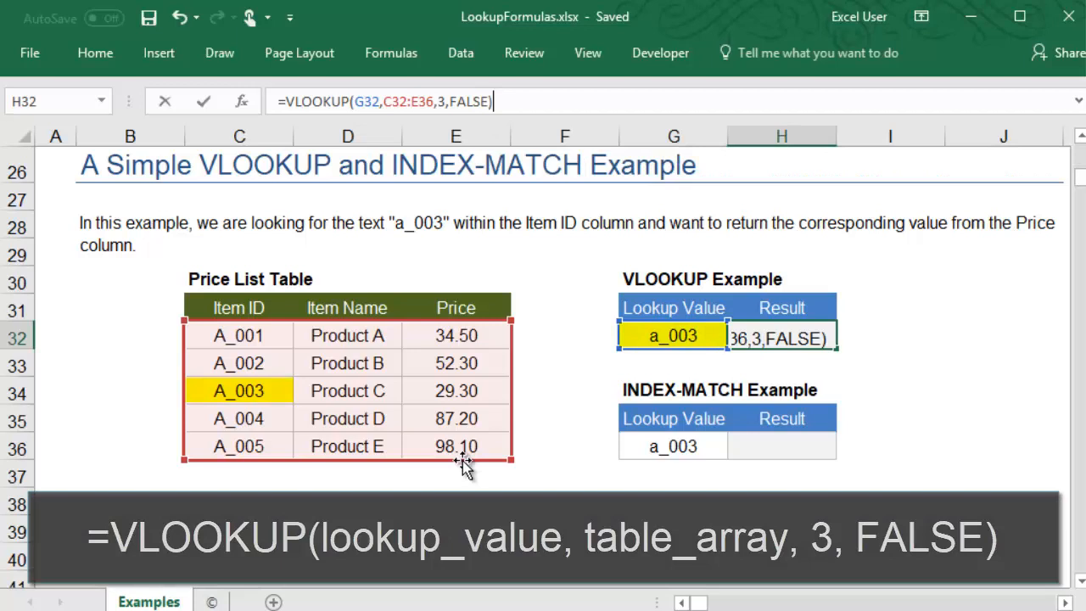
key(Return)
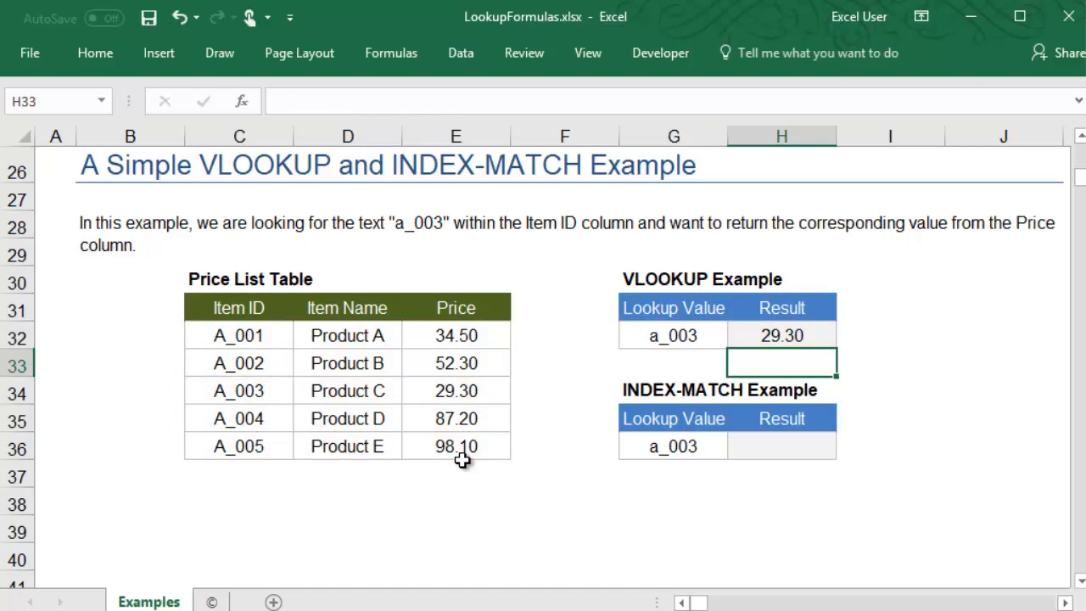
- Begin an INDEX formula in H36 over the Price column E32:E36
click(780, 446)
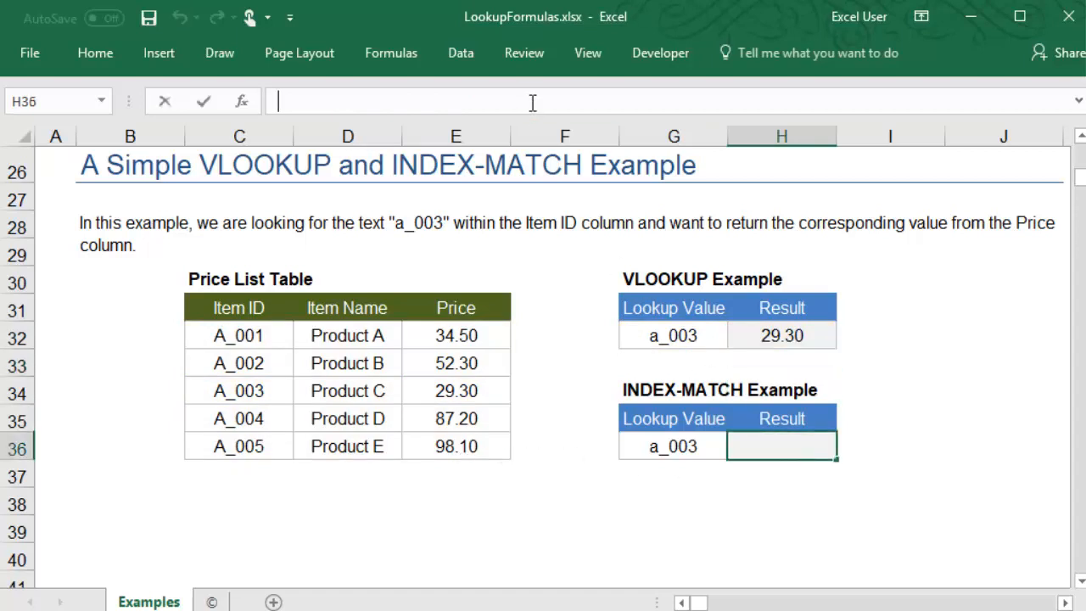
text(=INDEX()
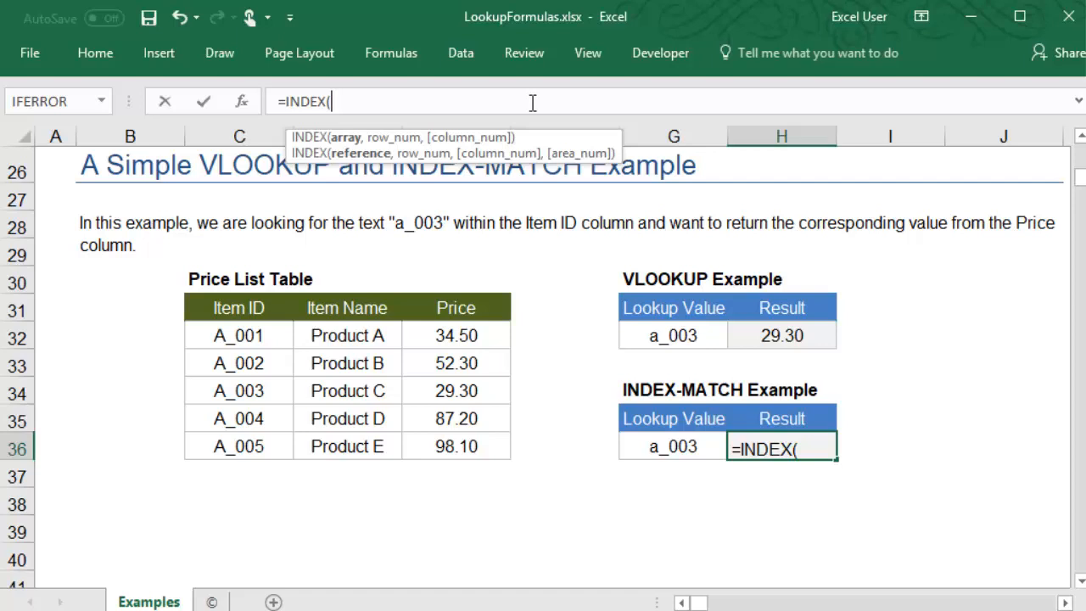
click(454, 334)
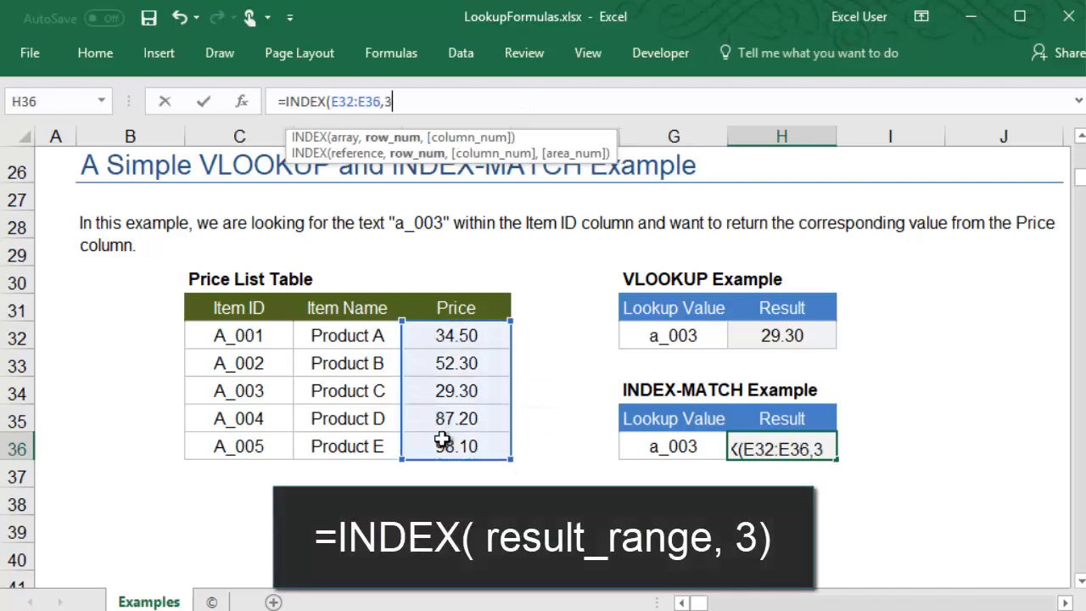
text())
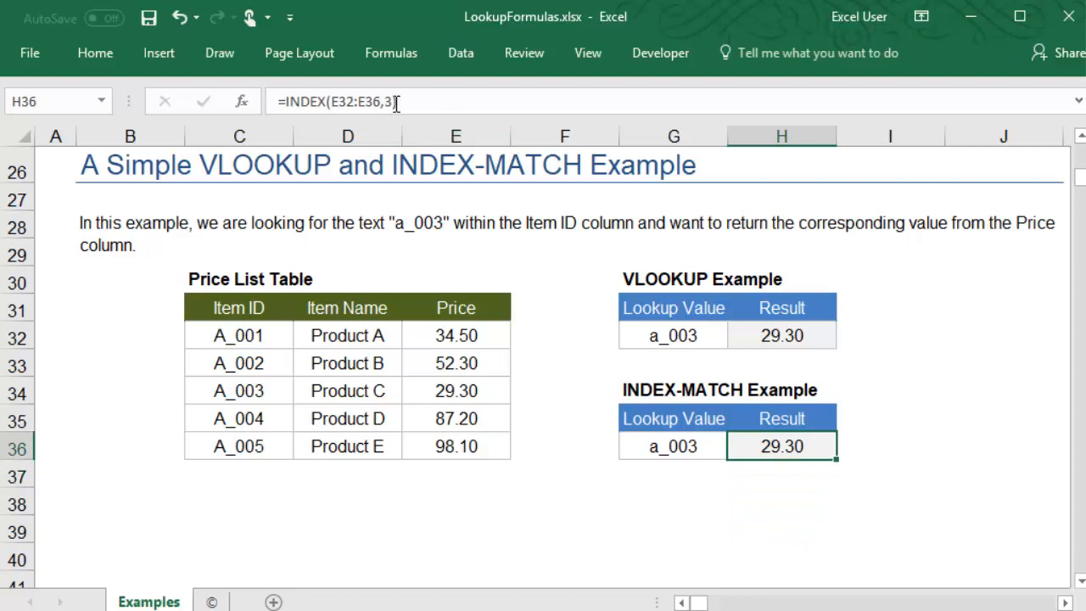
- Nest a MATCH using a_003 in G36 as the lookup value
text(,)
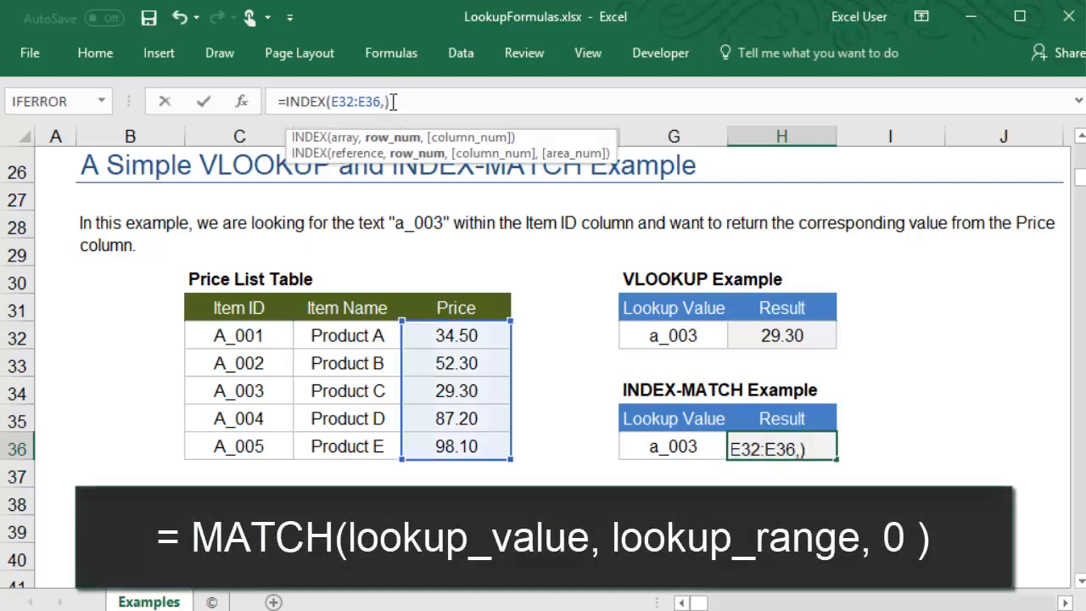
text(MATCH()
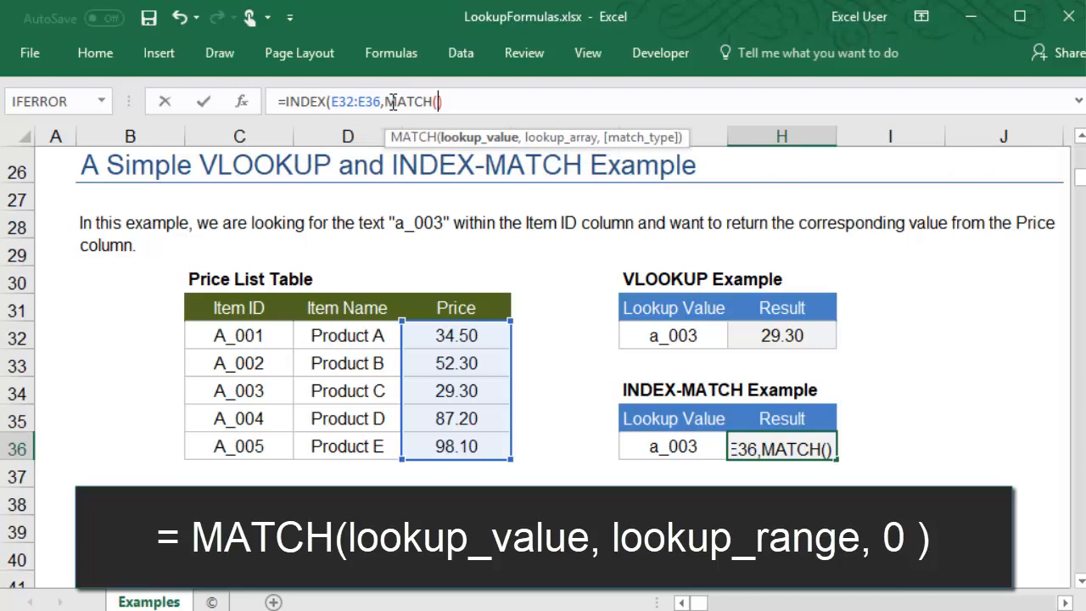
mouse_move(596, 429)
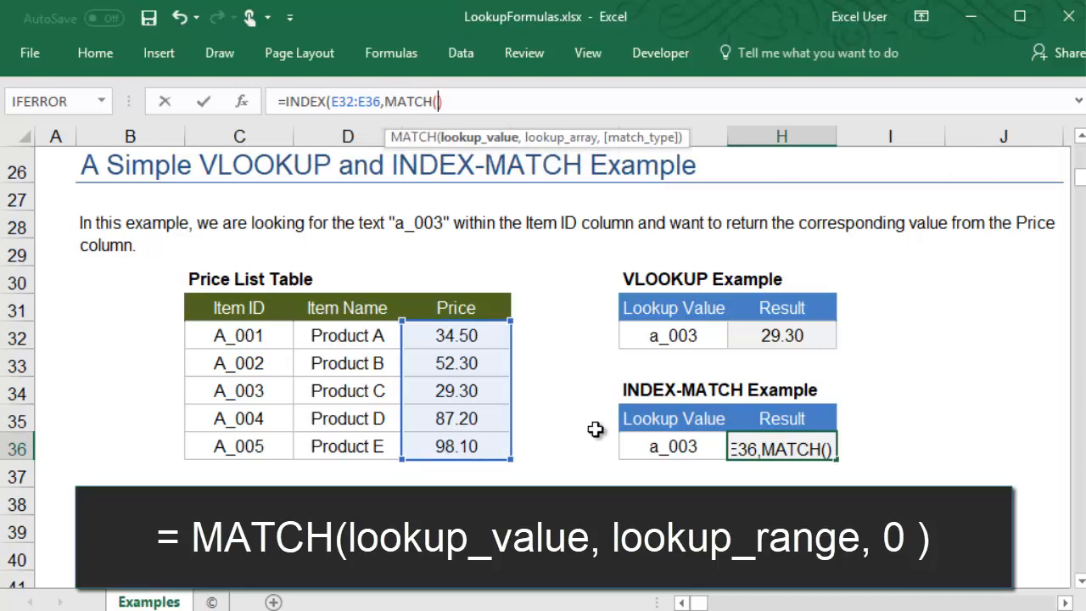
click(672, 448)
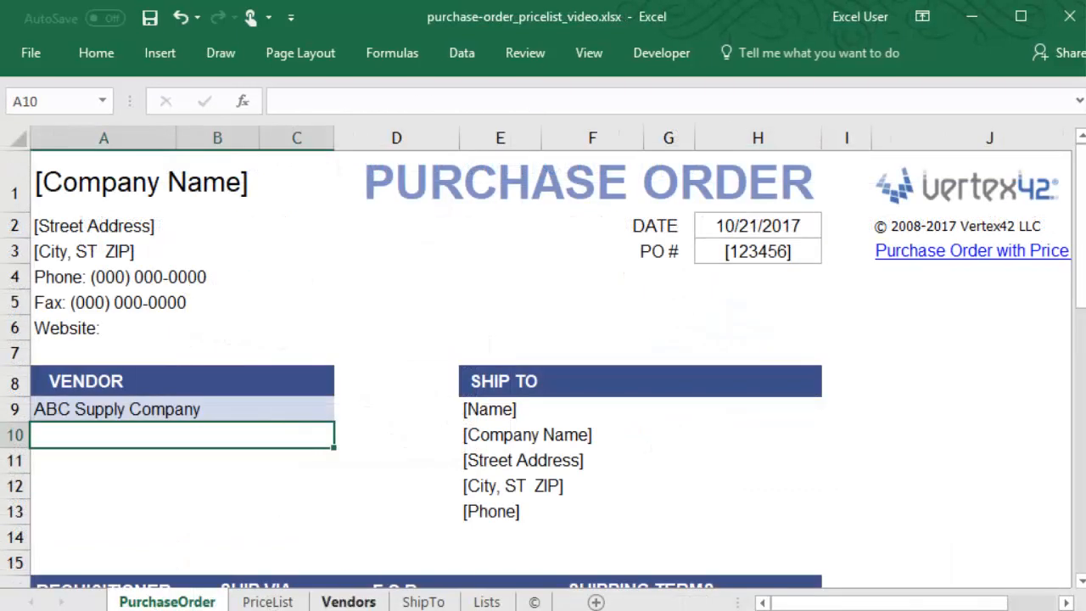
- Review the Vendors sheet, then set the purchase order vendor in A9 to XYZ Company
click(348, 600)
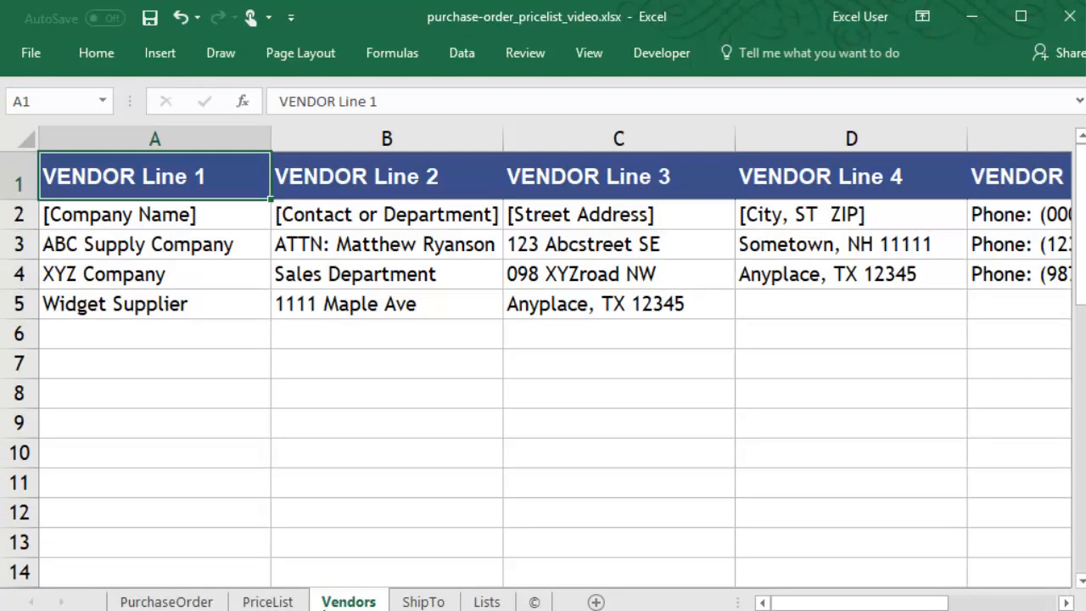
click(167, 601)
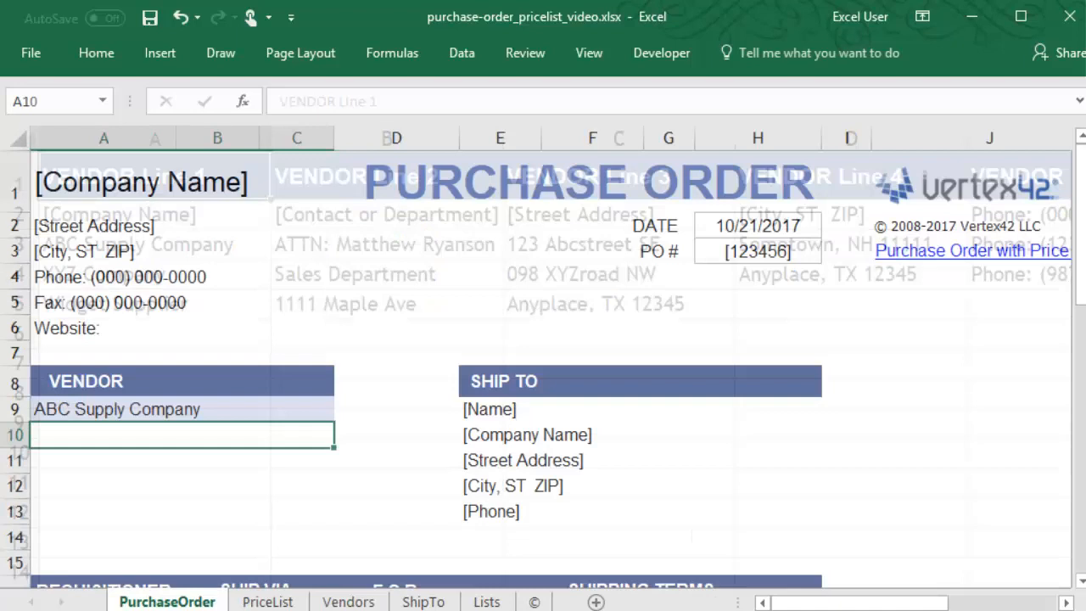
click(116, 407)
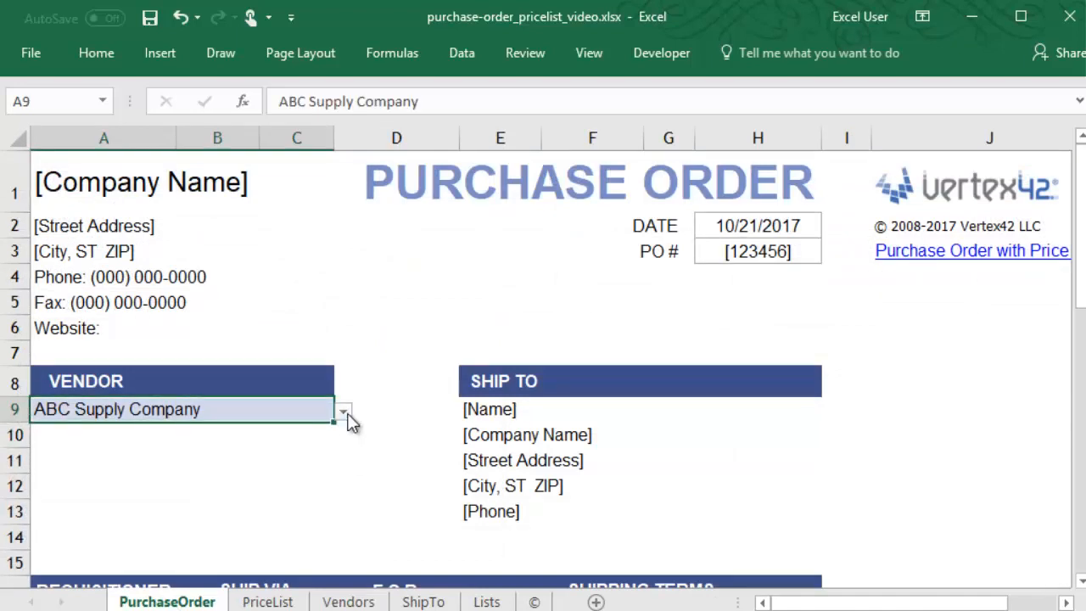
click(343, 409)
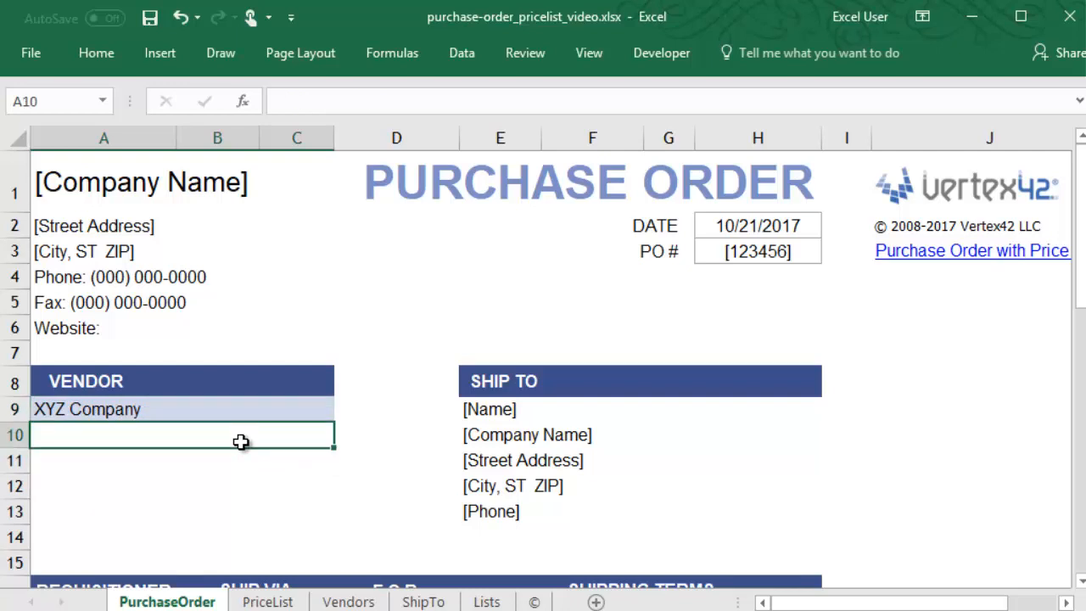
text(=VLOOKUP()
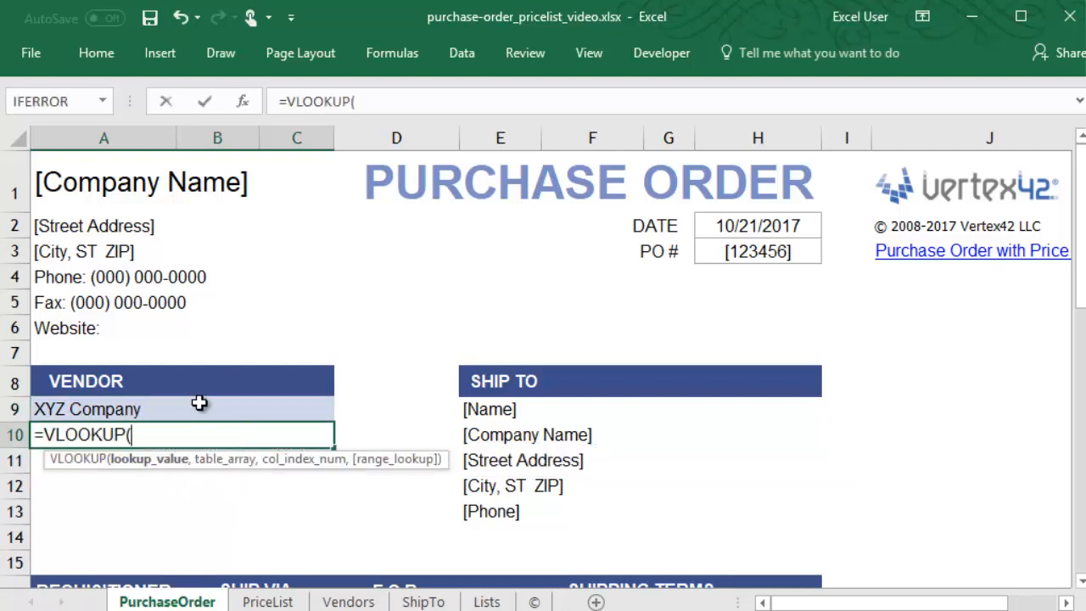
- Build a VLOOKUP in A10 on $A$9 against the Vendors sheet columns A:F
click(86, 408)
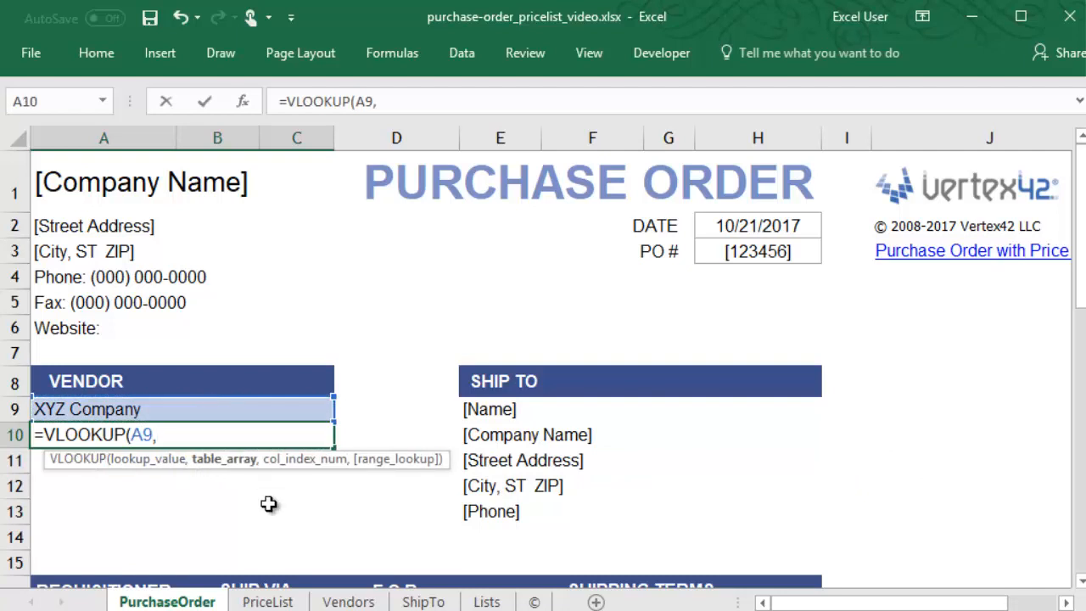
click(347, 601)
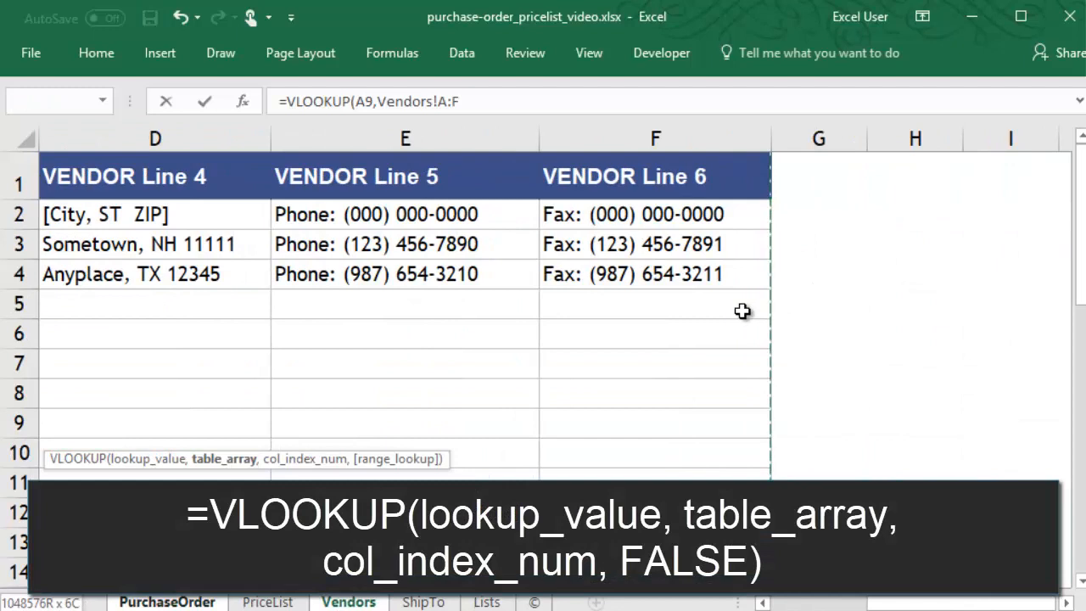
scroll(left, 3)
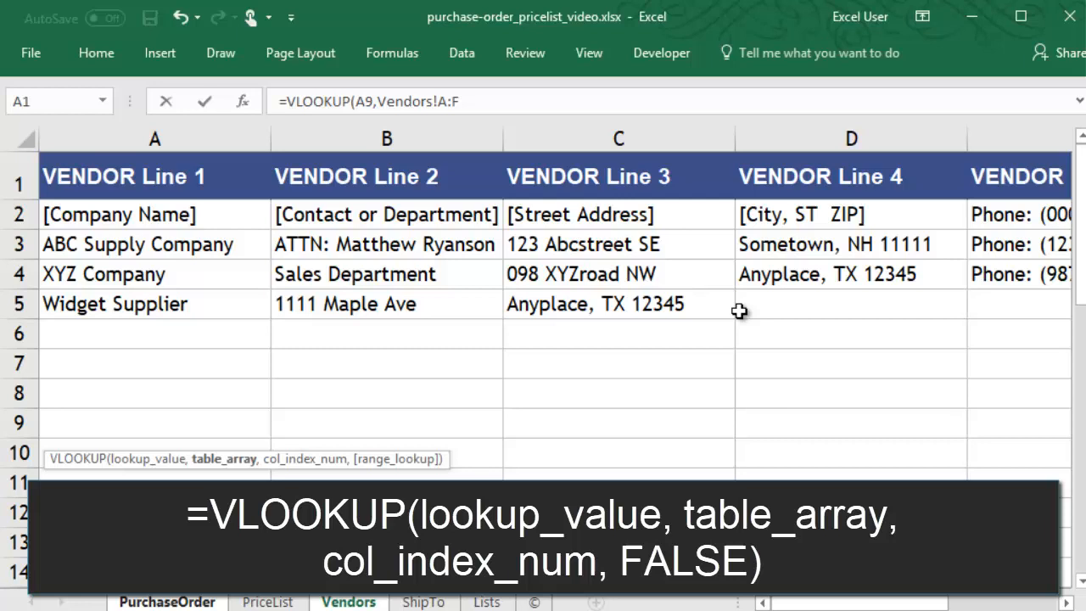
text(,)
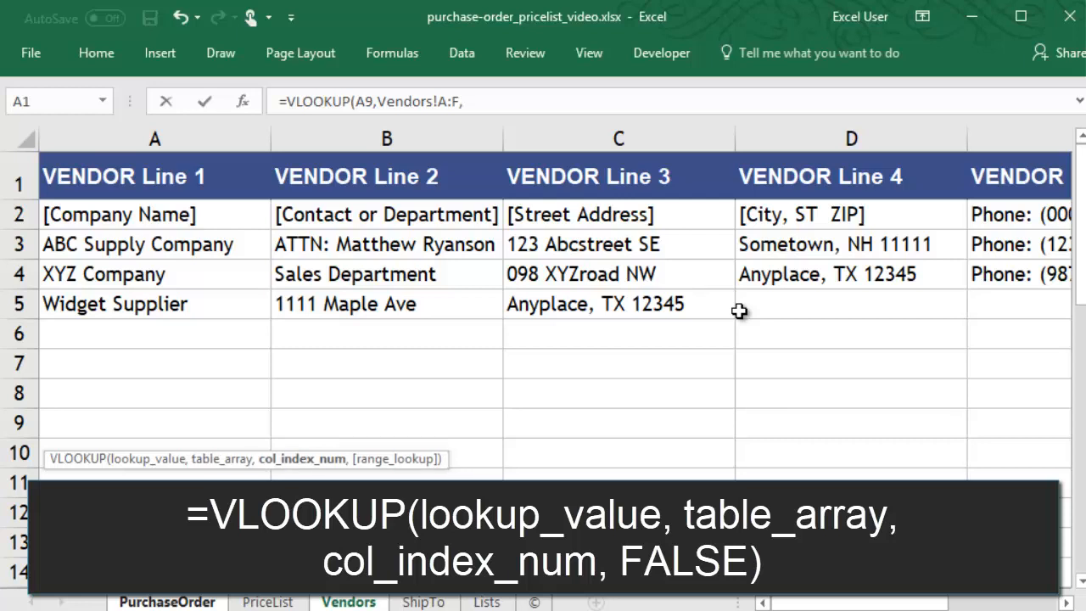
text(2)
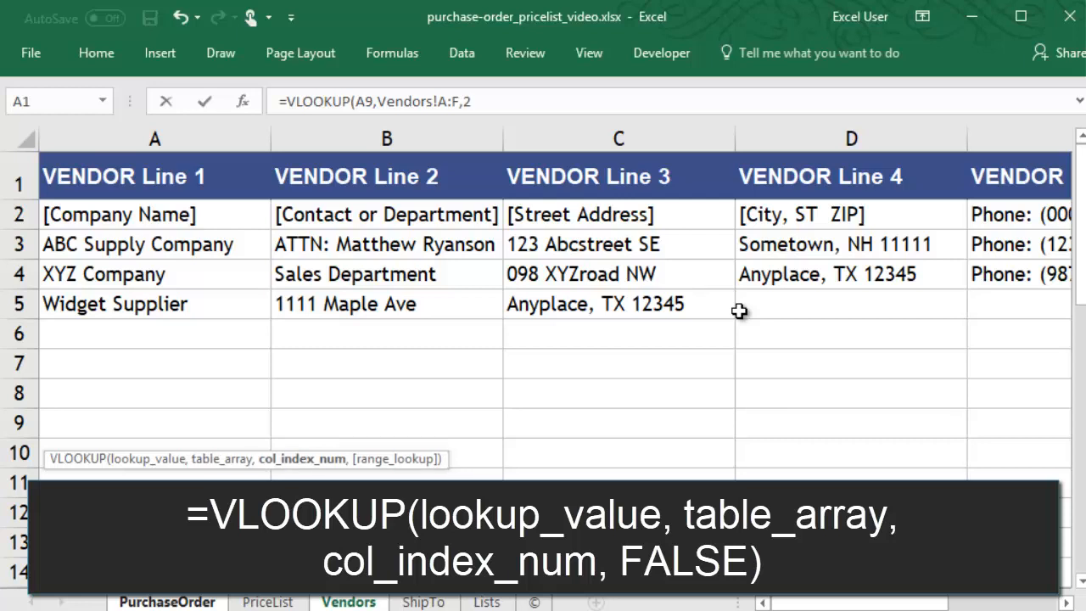
text(,FALSE))
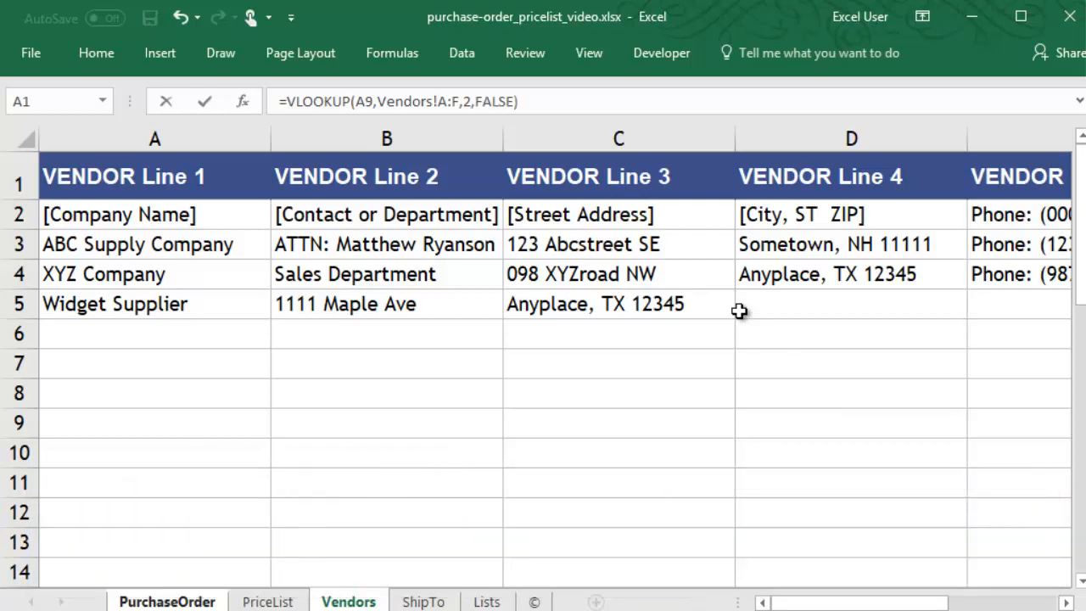
click(166, 600)
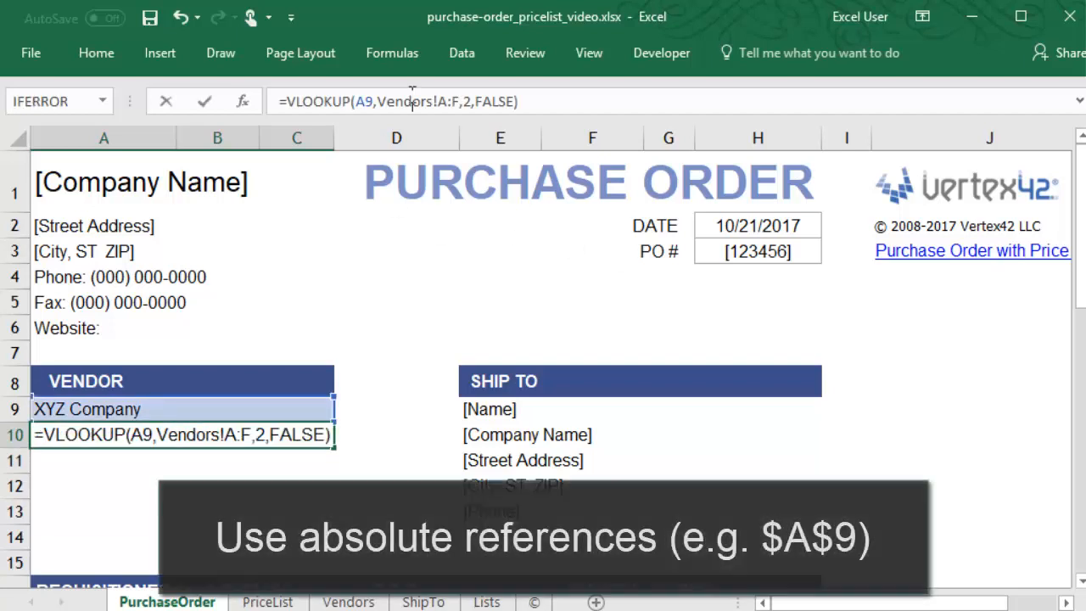
- Make the references absolute and use ROW()-ROW($A$8) as column index, filling XYZ Company's address block
key(f4)
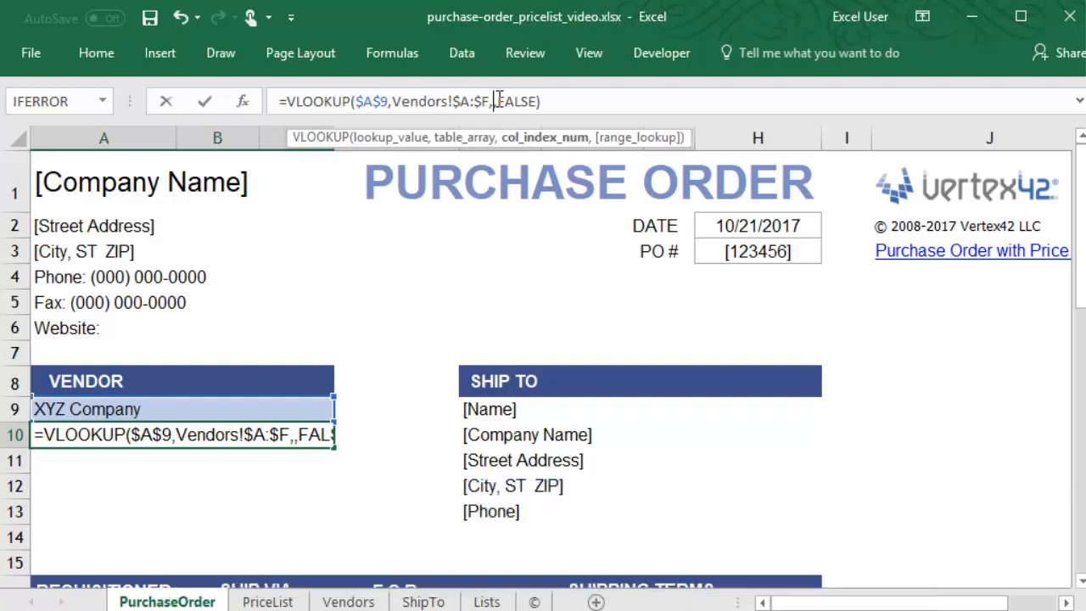
text(ROW())
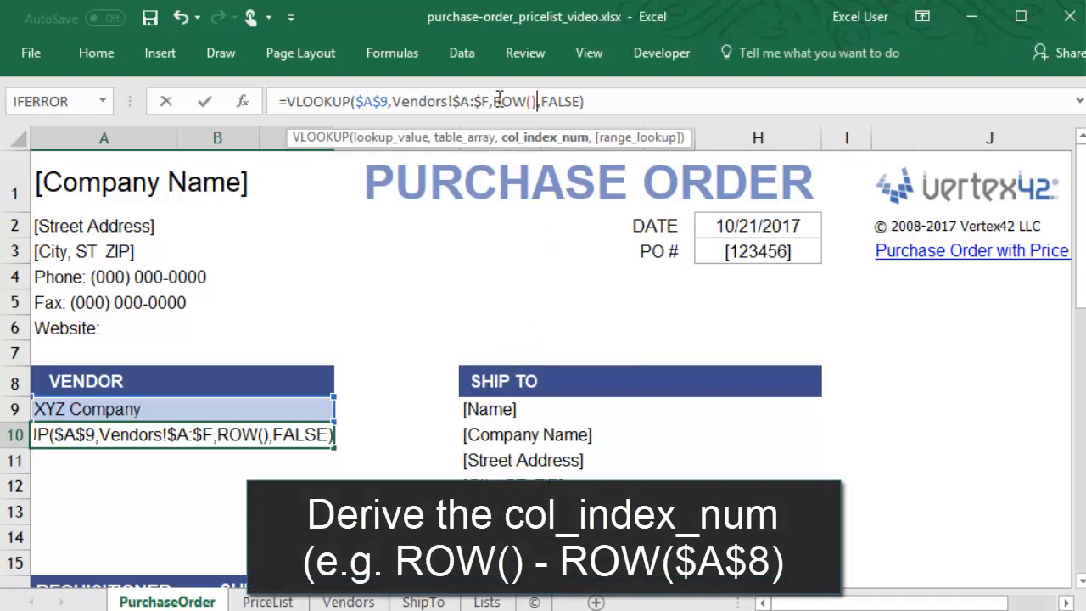
text(-ROW($A$8)
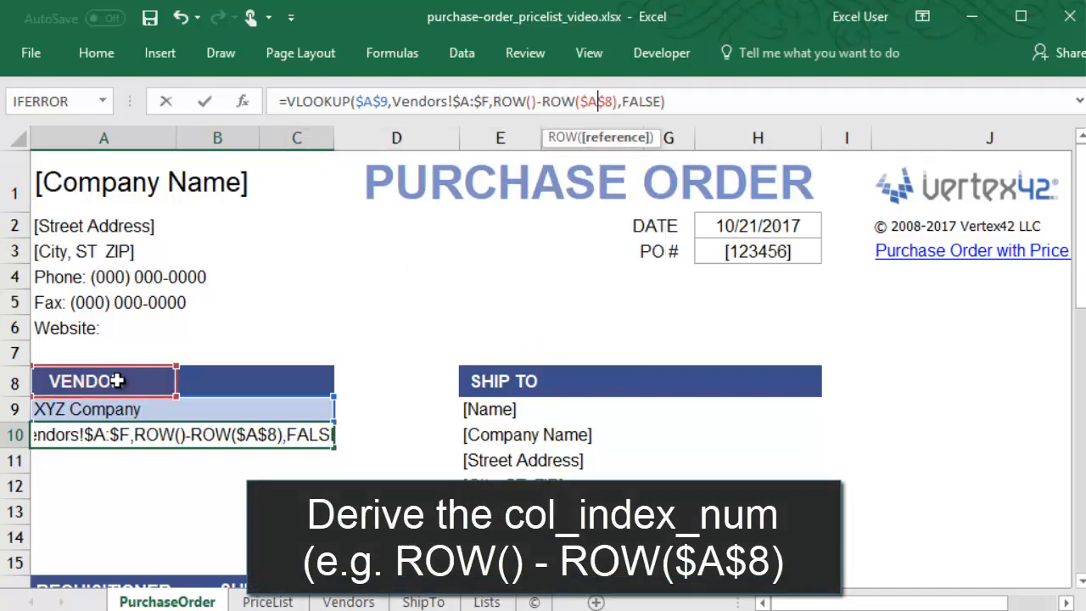
key(Escape)
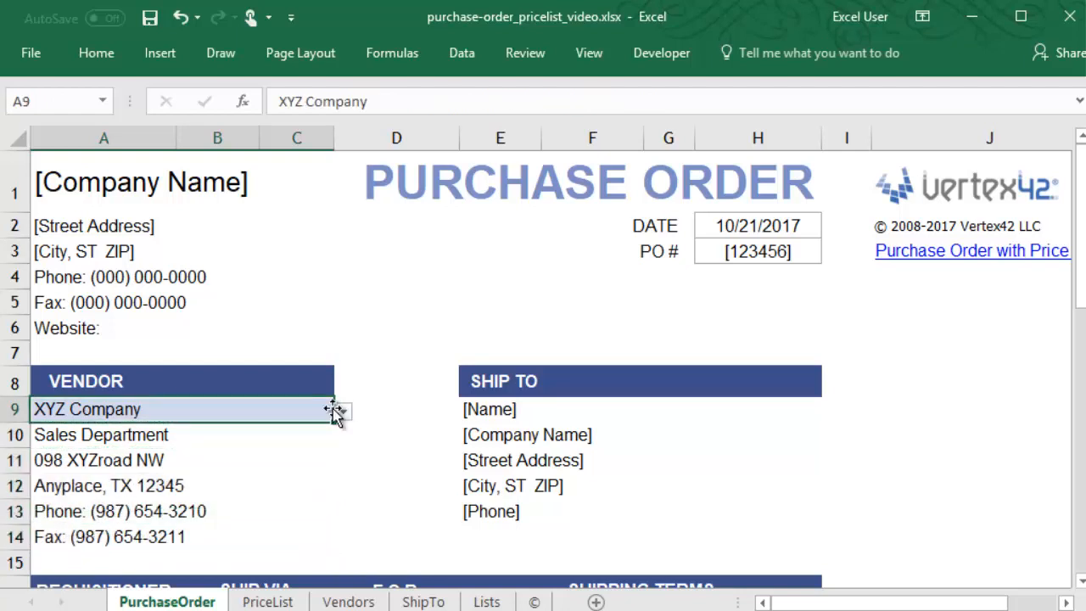
- Switch the vendor to Widget Supplier, then ABC Supply Company, refilling the address rows
click(342, 409)
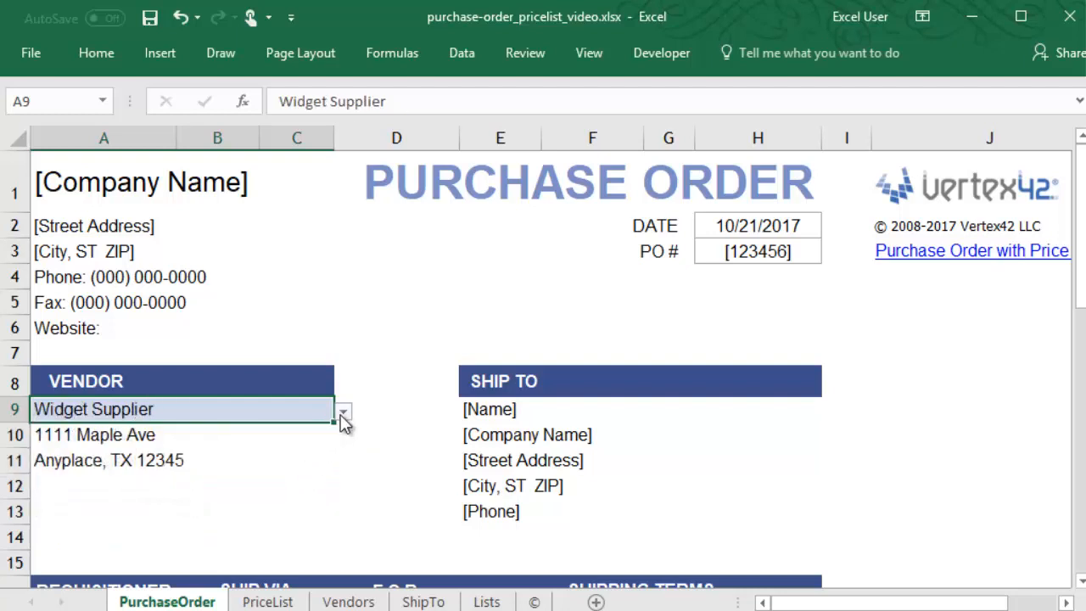
click(343, 409)
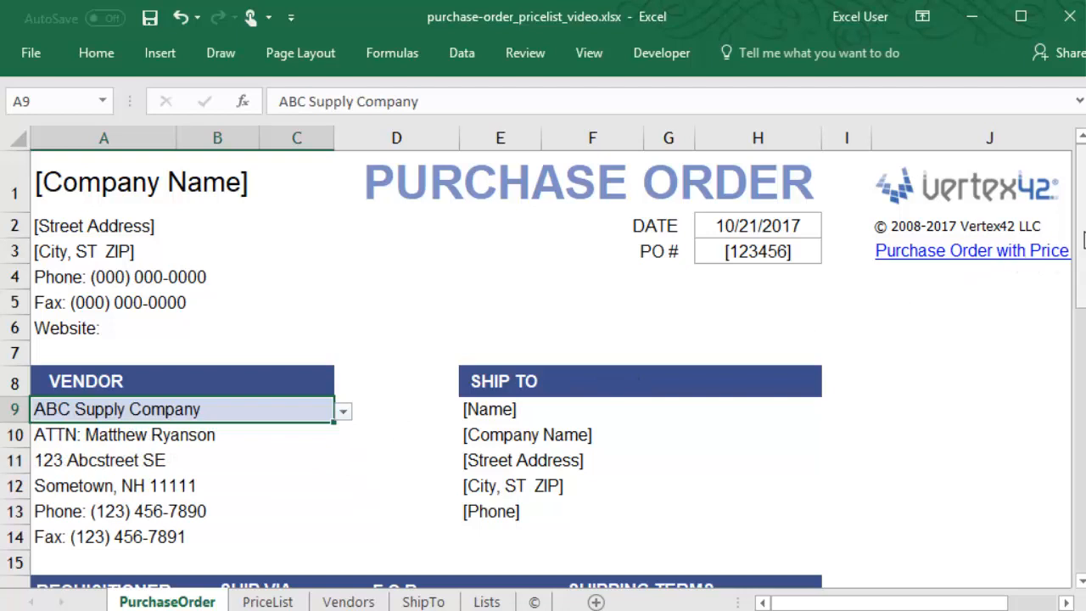
scroll(down, 3)
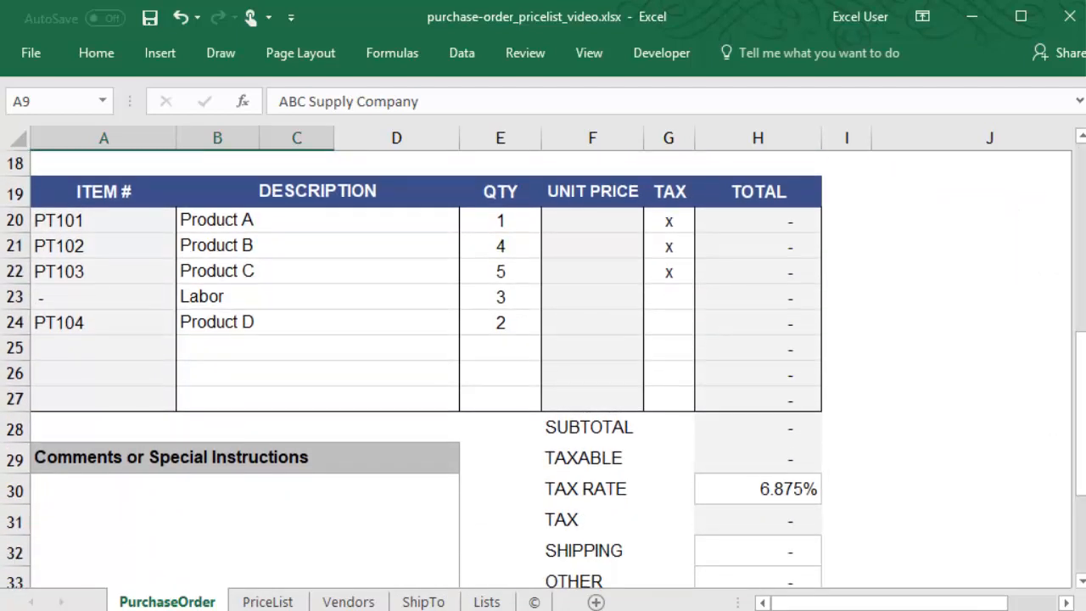
- Enter =INDEX(PriceList!C:C,MATCH(B20,PriceList!A:A,0)) in F20 for Product A's unit price
text(=)
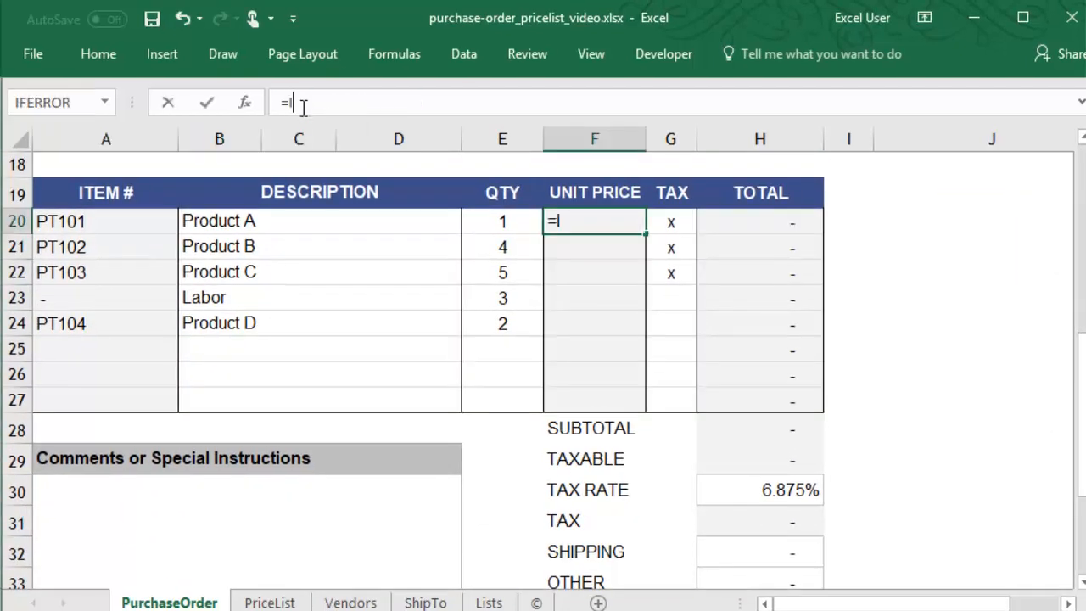
text(INDEX()
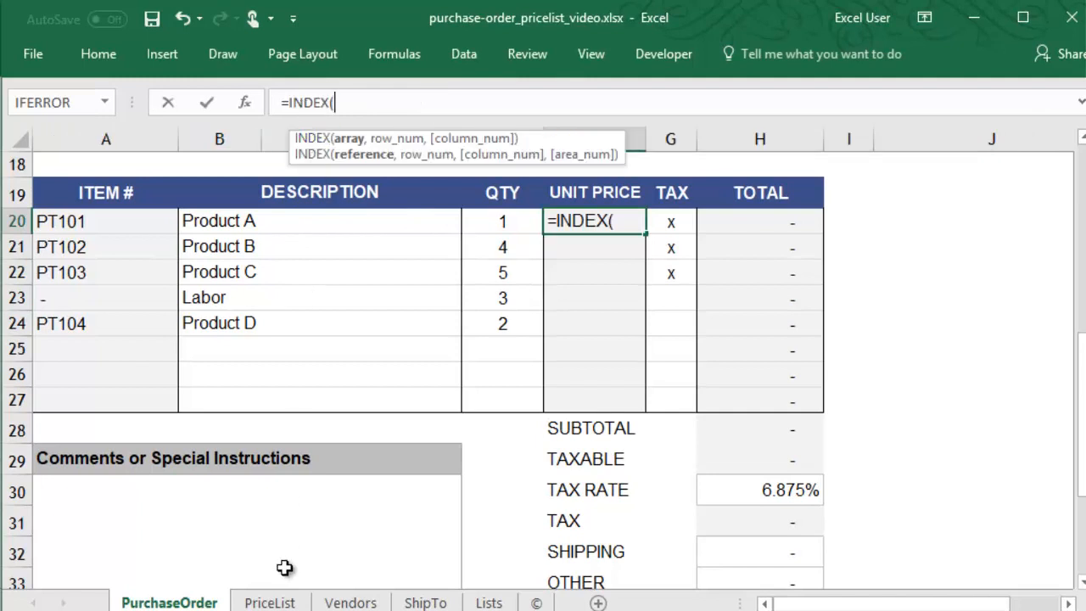
click(269, 603)
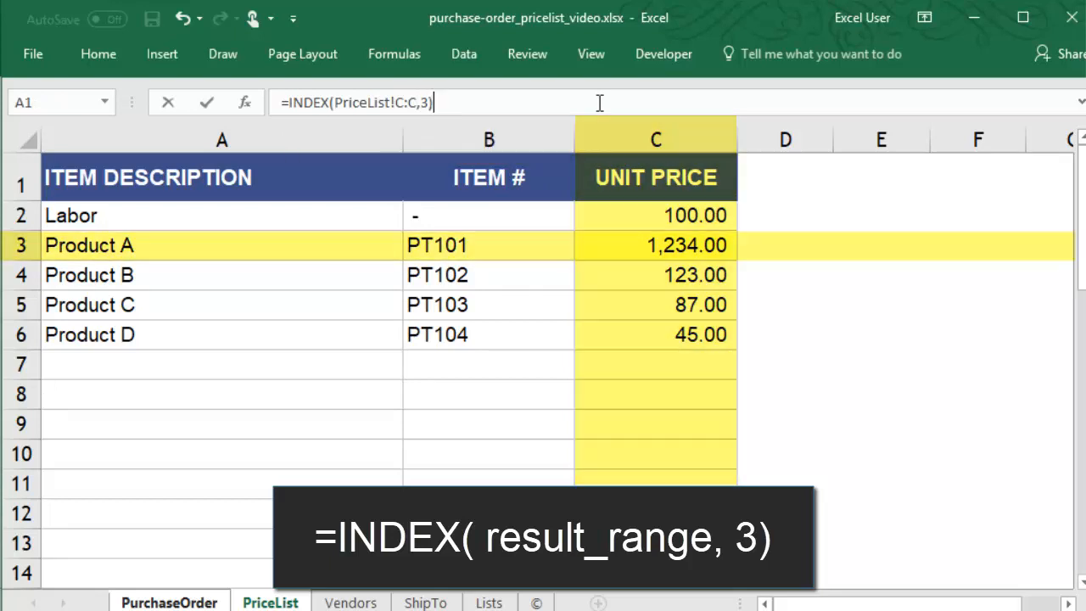
click(170, 603)
text(MATCH(B20,)
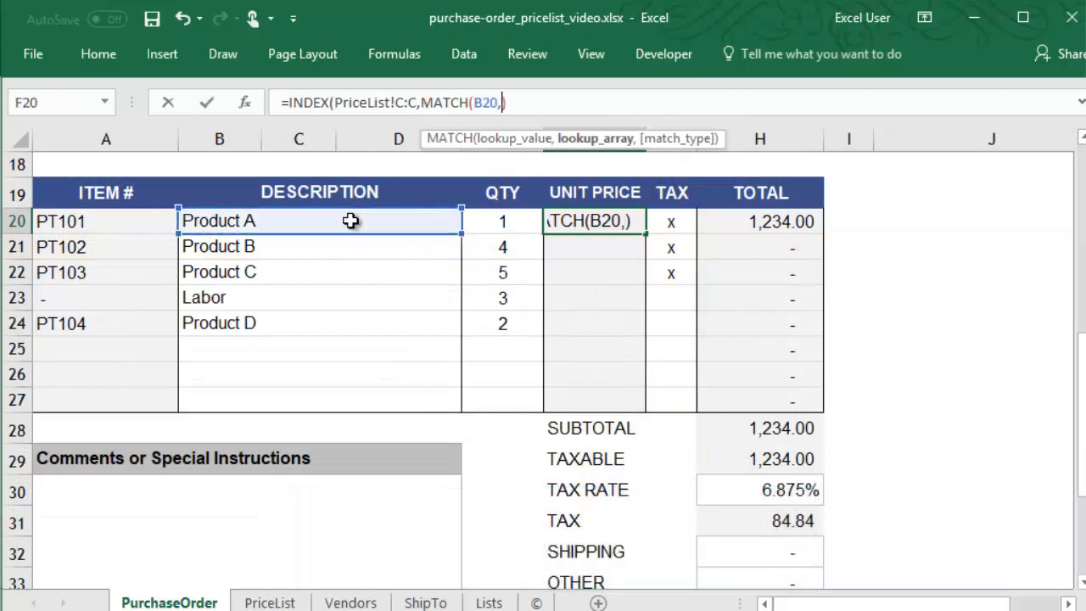
click(270, 602)
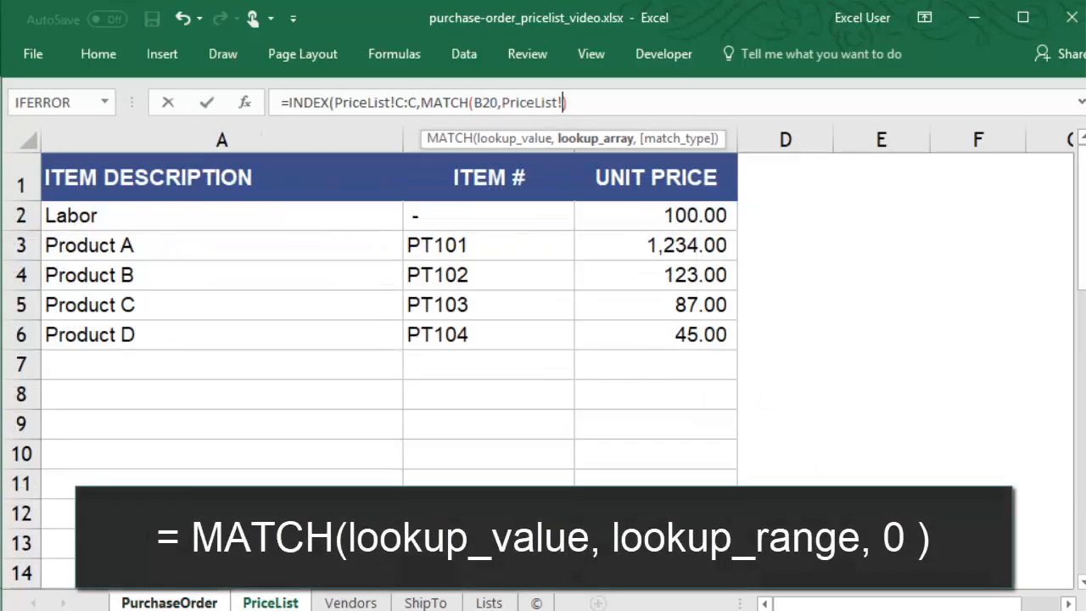
click(220, 140)
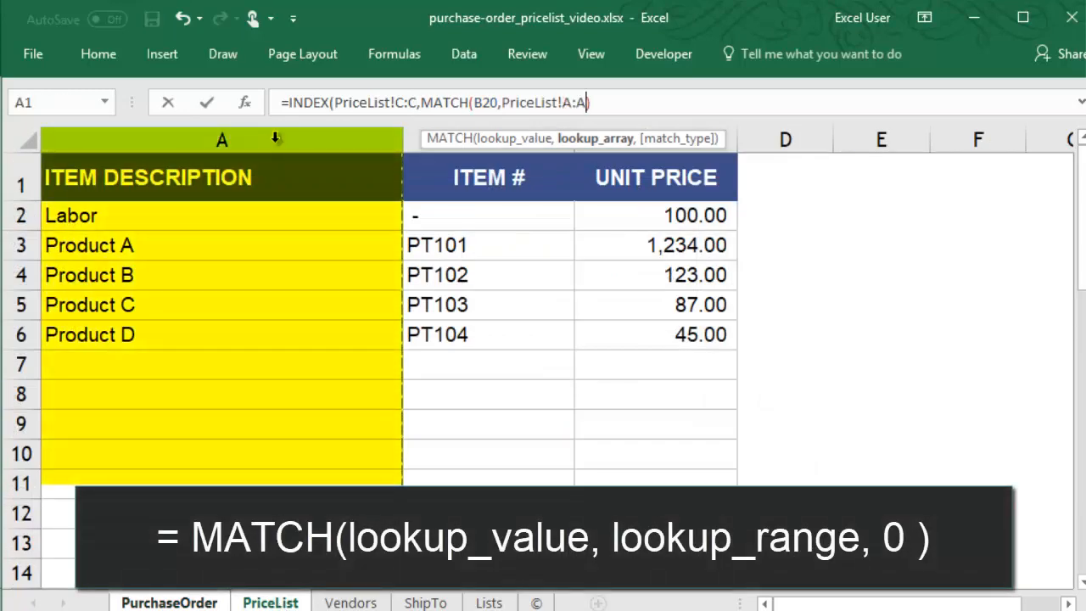
text(,0)))
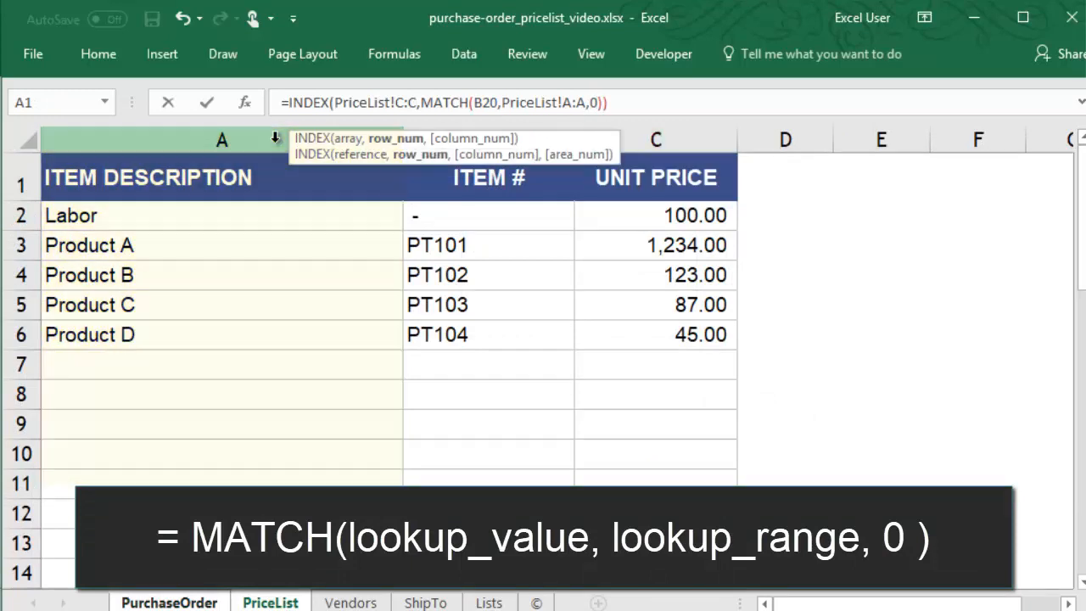
- Return to the purchase order and bring up the item description choices for the line items
click(170, 602)
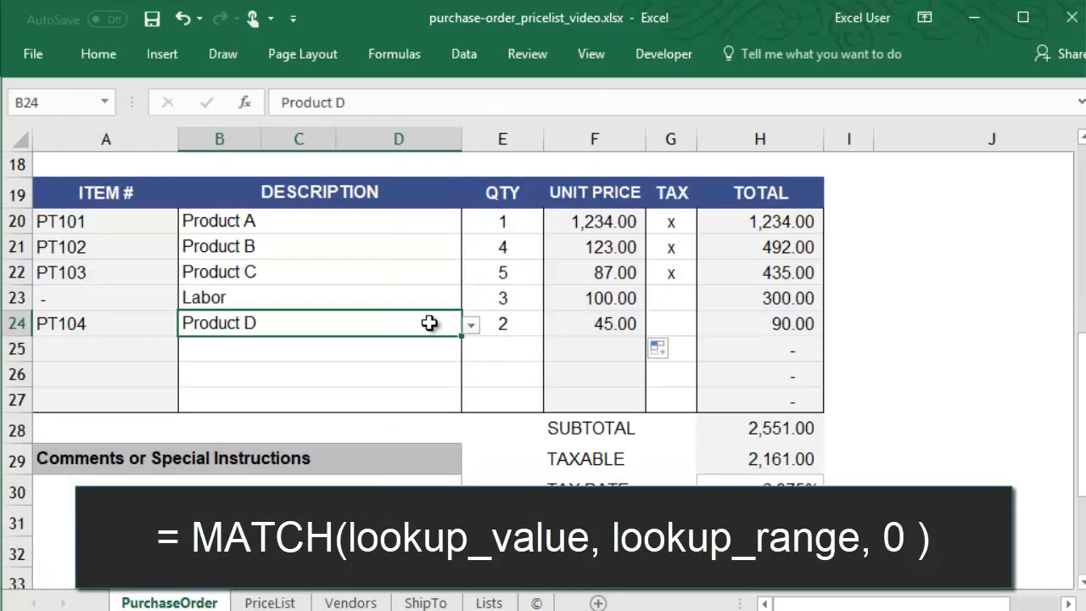
click(470, 323)
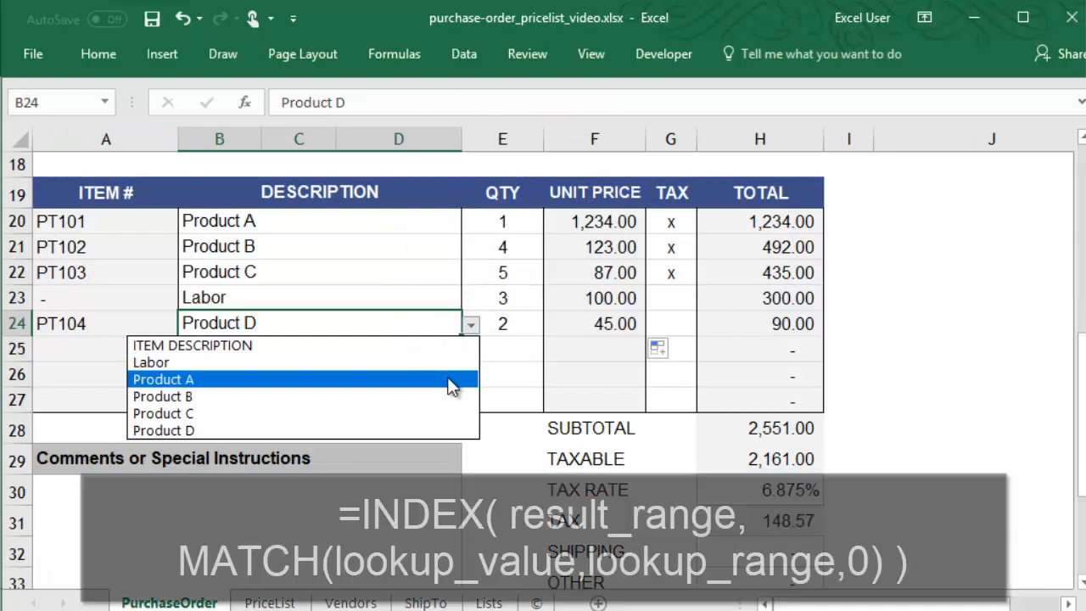